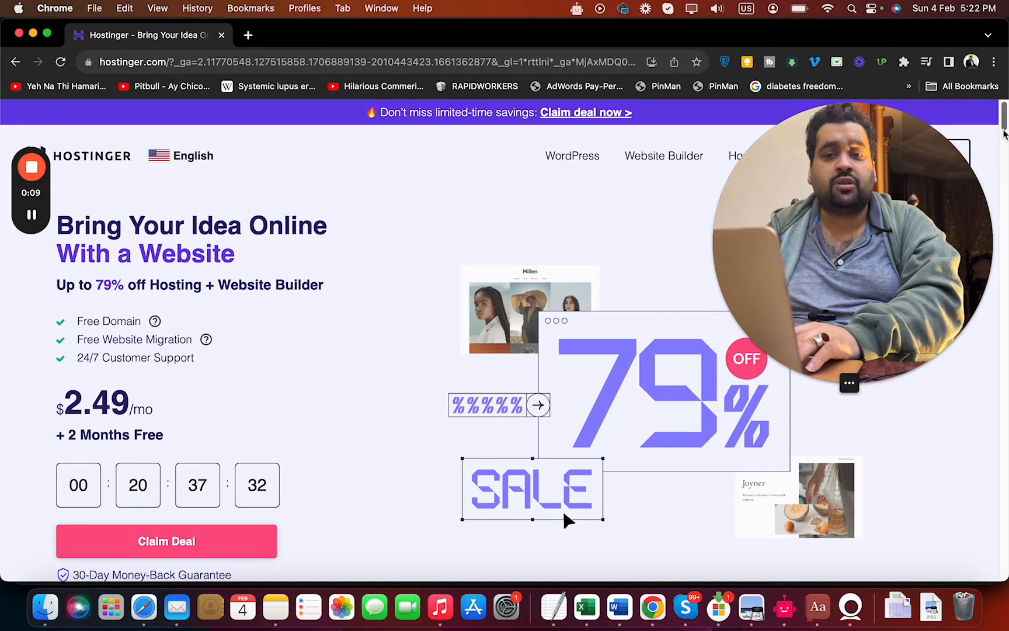
# - Scroll to the hosting plans and add the Premium plan to the cart
pyautogui.scroll(-3)
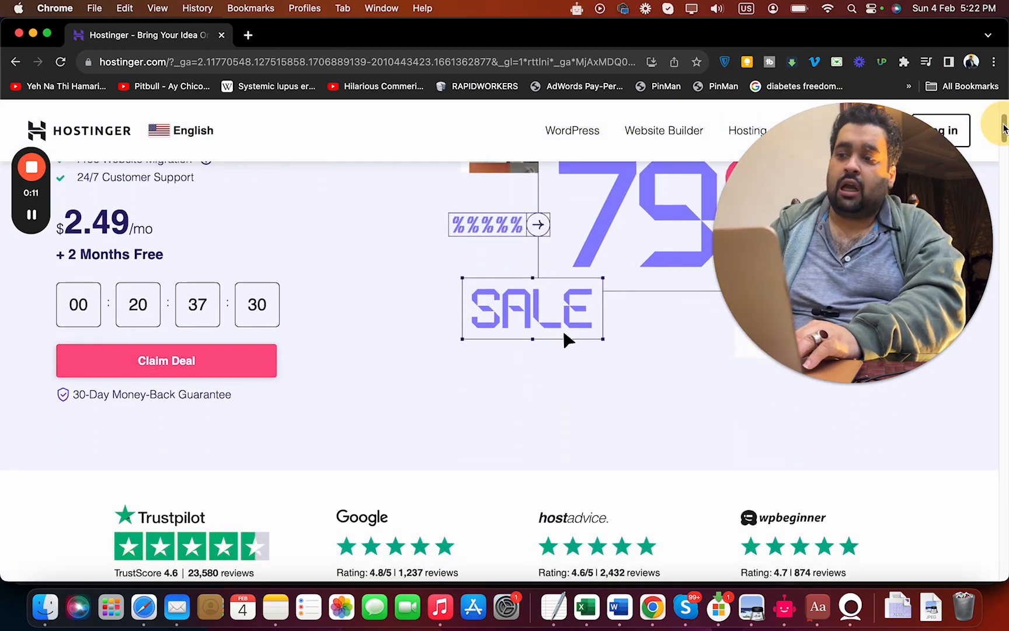
pyautogui.scroll(-3)
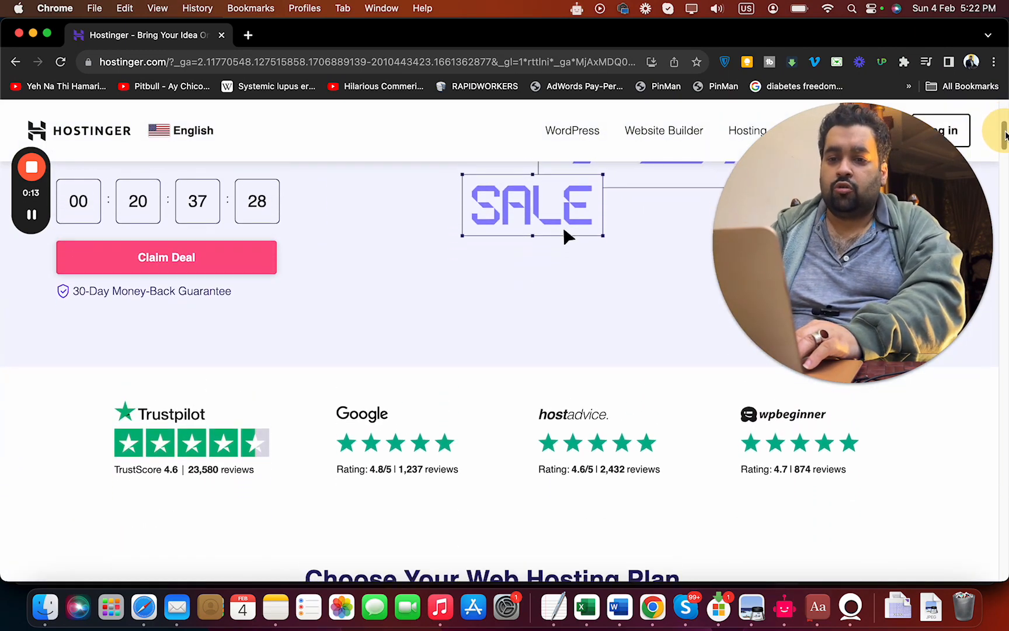
pyautogui.scroll(-3)
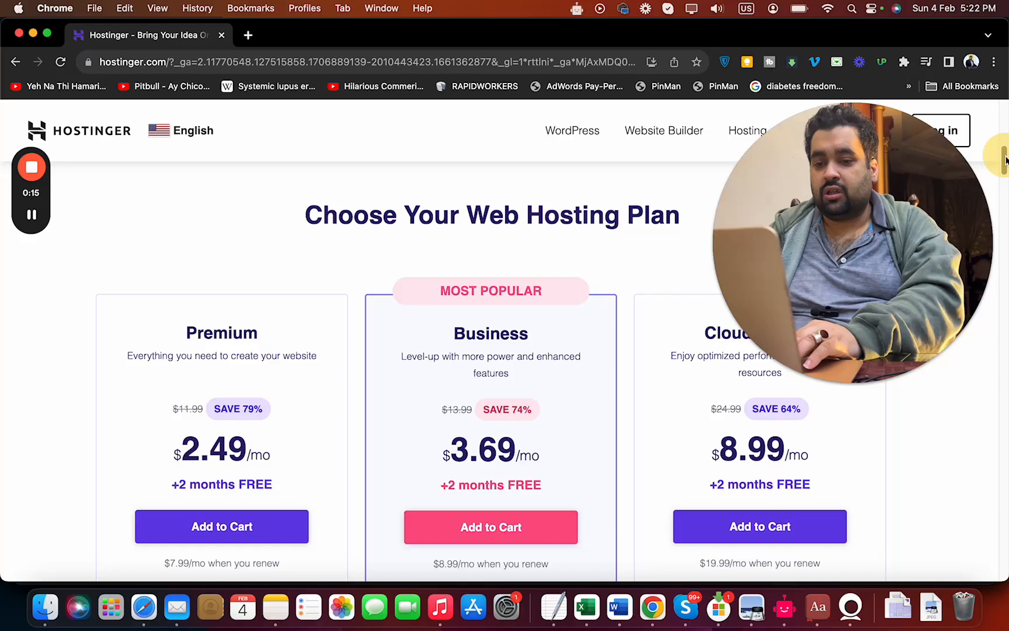
pyautogui.scroll(-3)
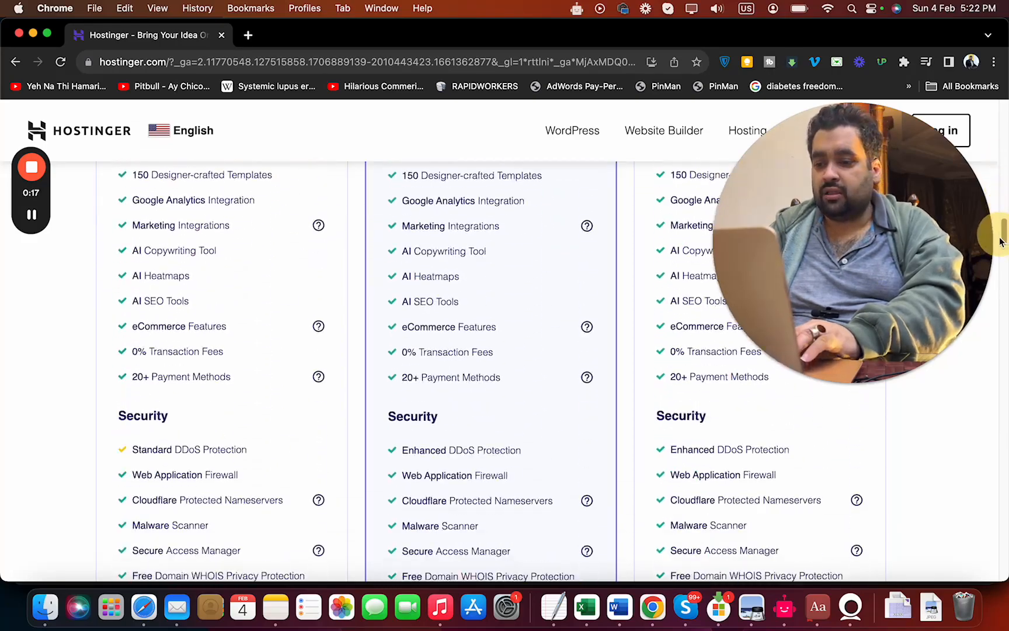
pyautogui.scroll(-3)
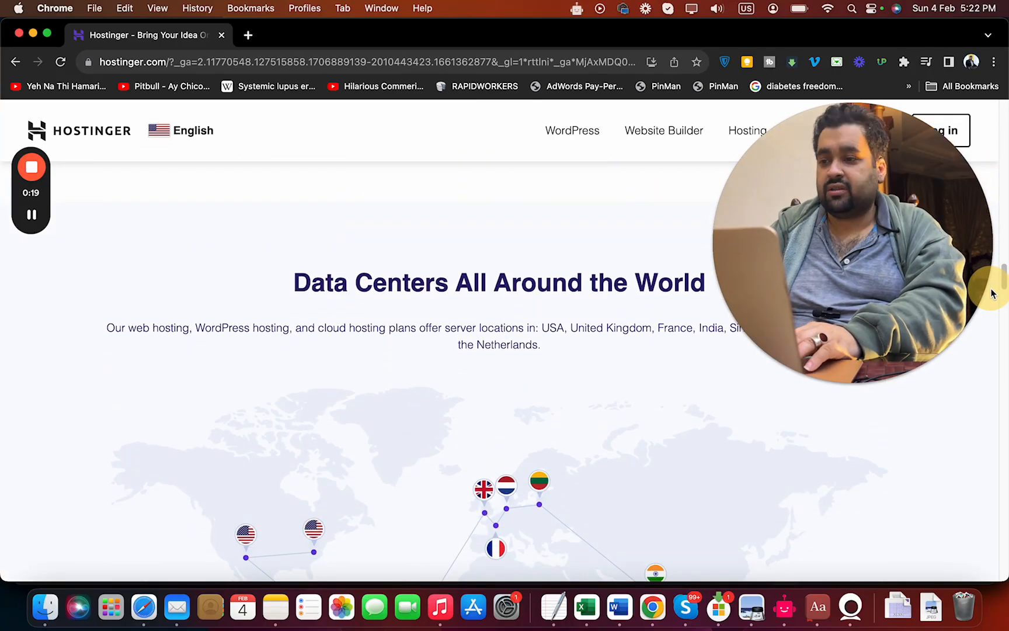
pyautogui.scroll(-3)
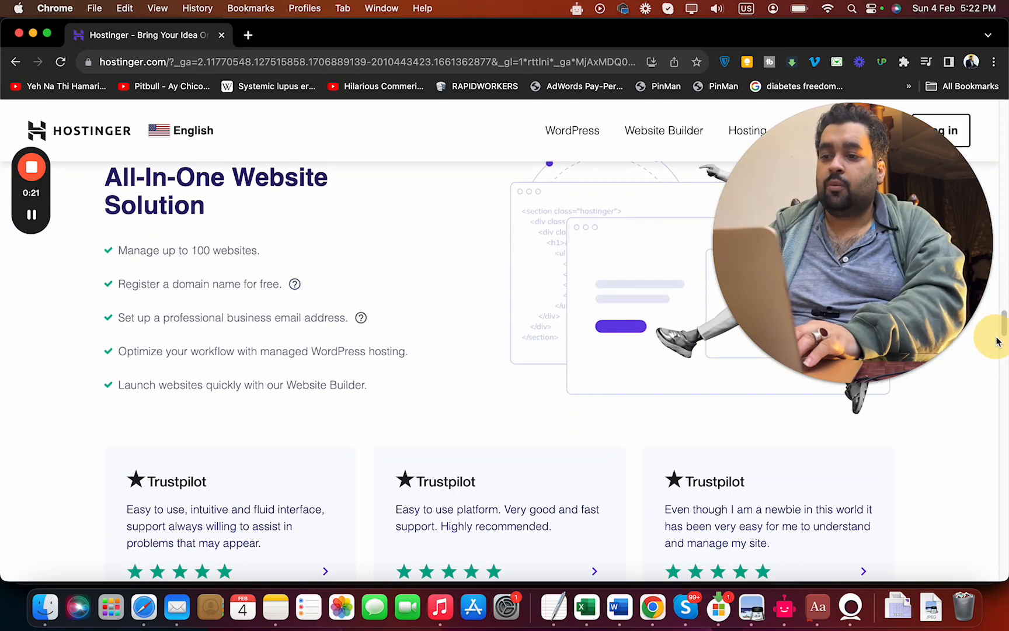
pyautogui.scroll(-3)
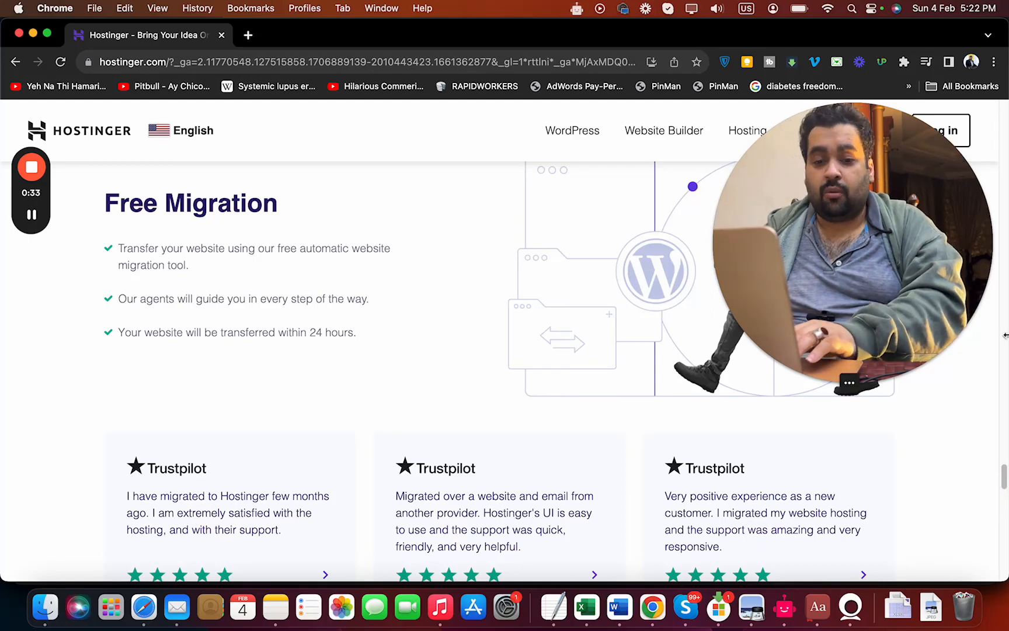
pyautogui.scroll(-3)
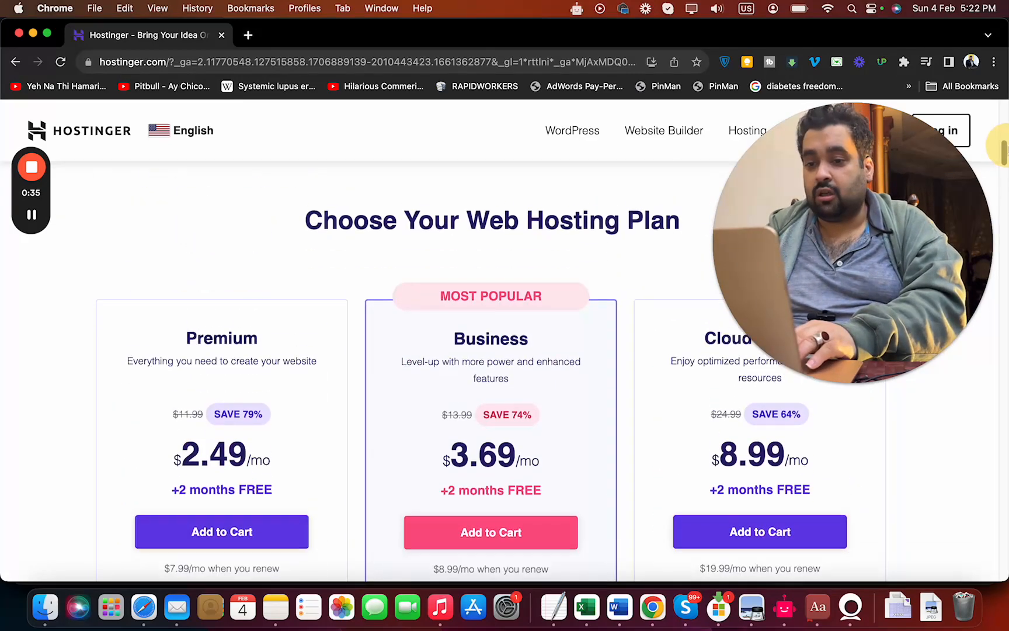
pyautogui.scroll(-3)
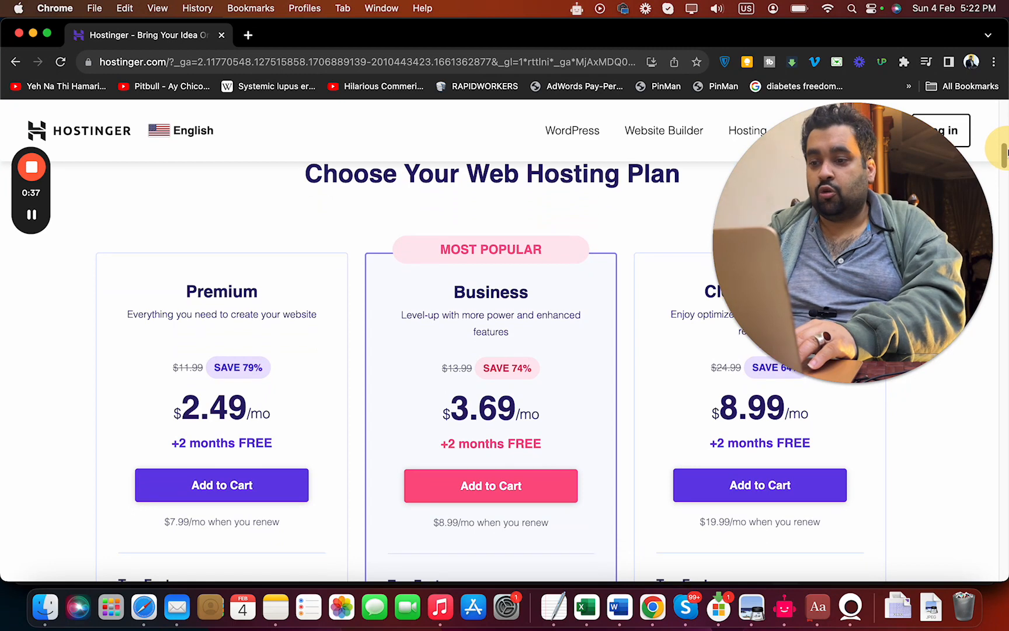
pyautogui.scroll(-3)
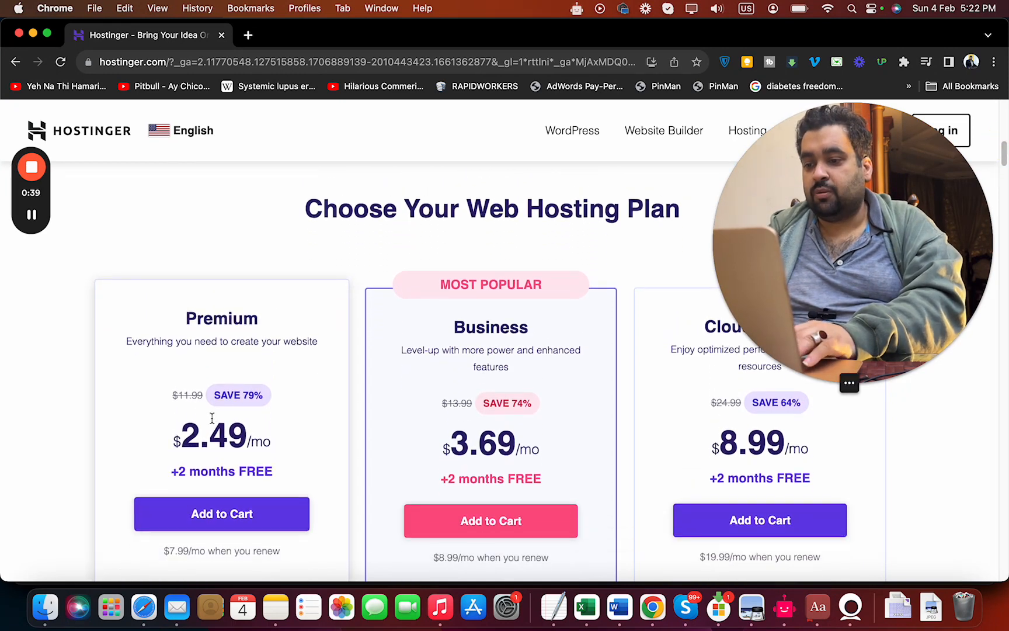
pyautogui.click(221, 513)
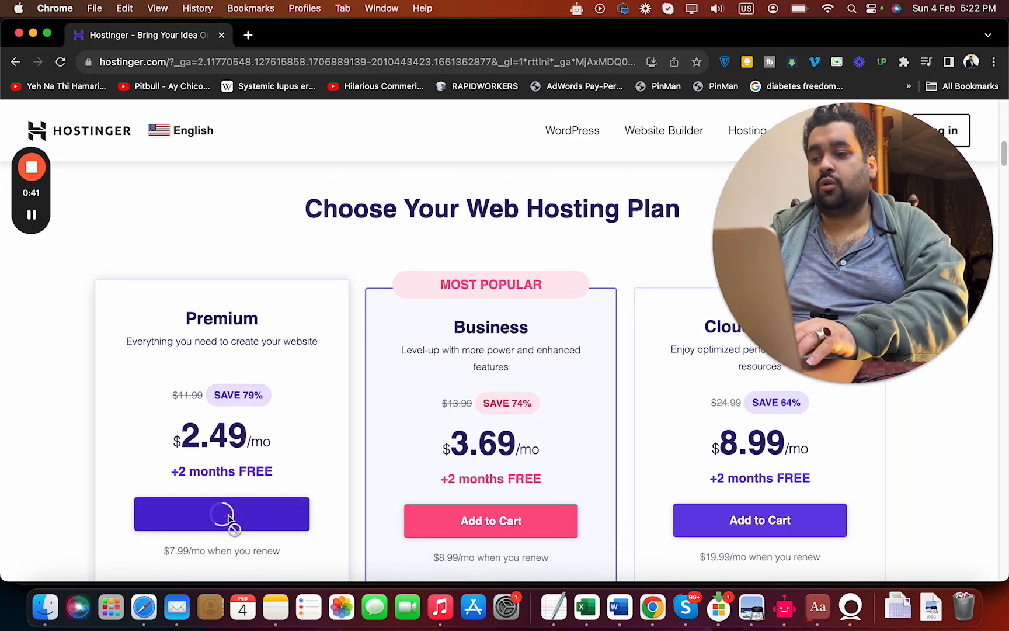
pyautogui.click(221, 513)
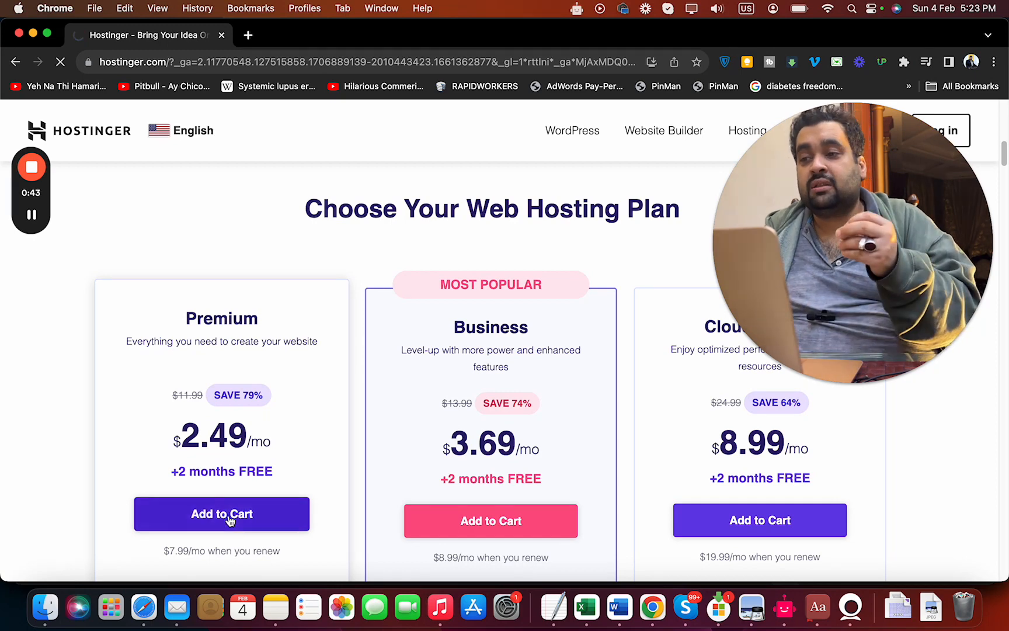
pyautogui.click(221, 513)
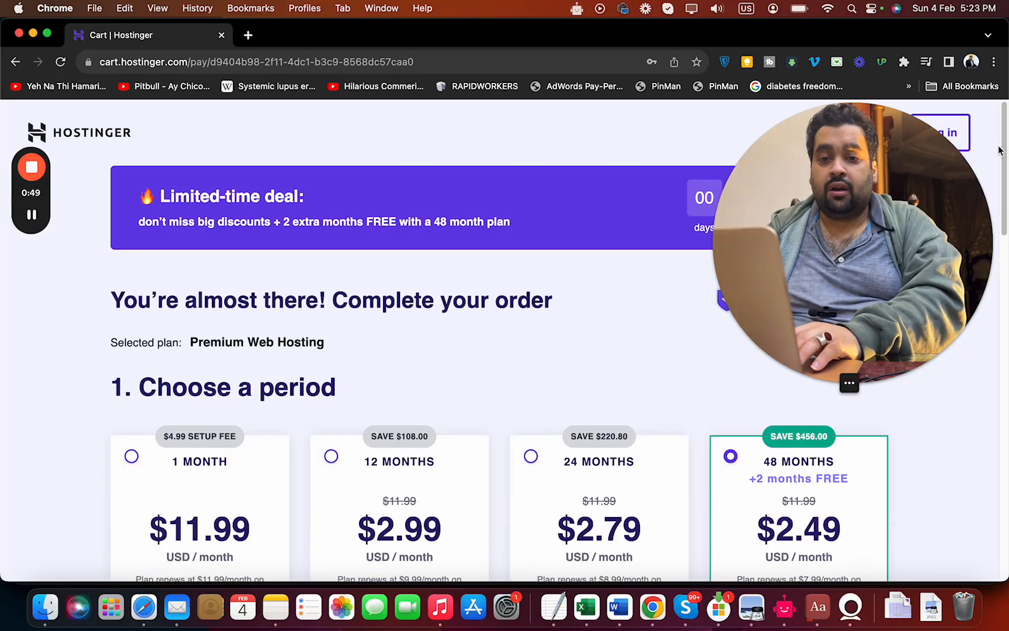
pyautogui.scroll(-3)
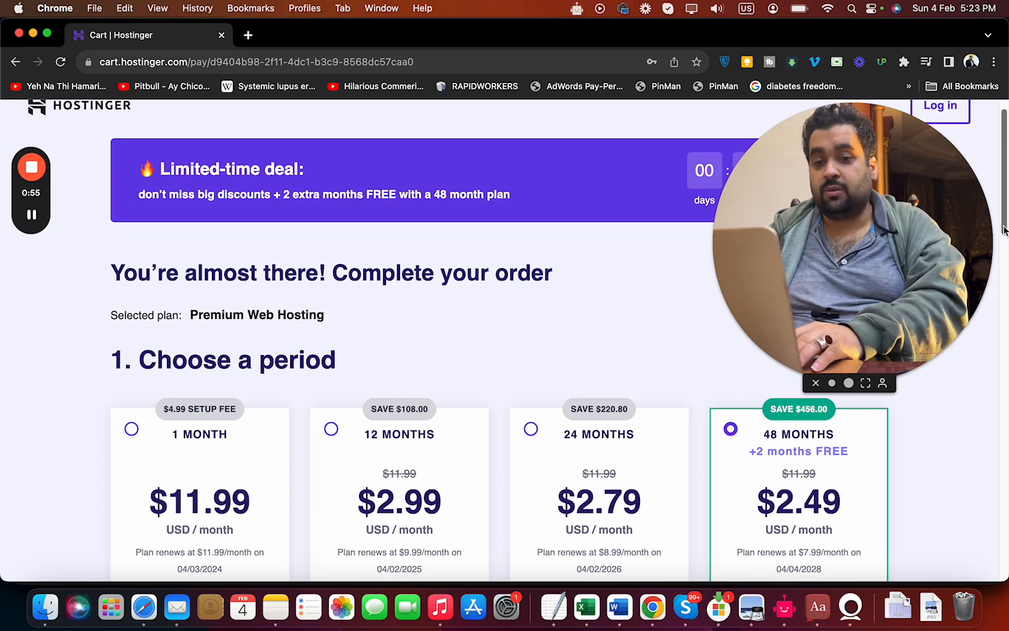
pyautogui.scroll(-3)
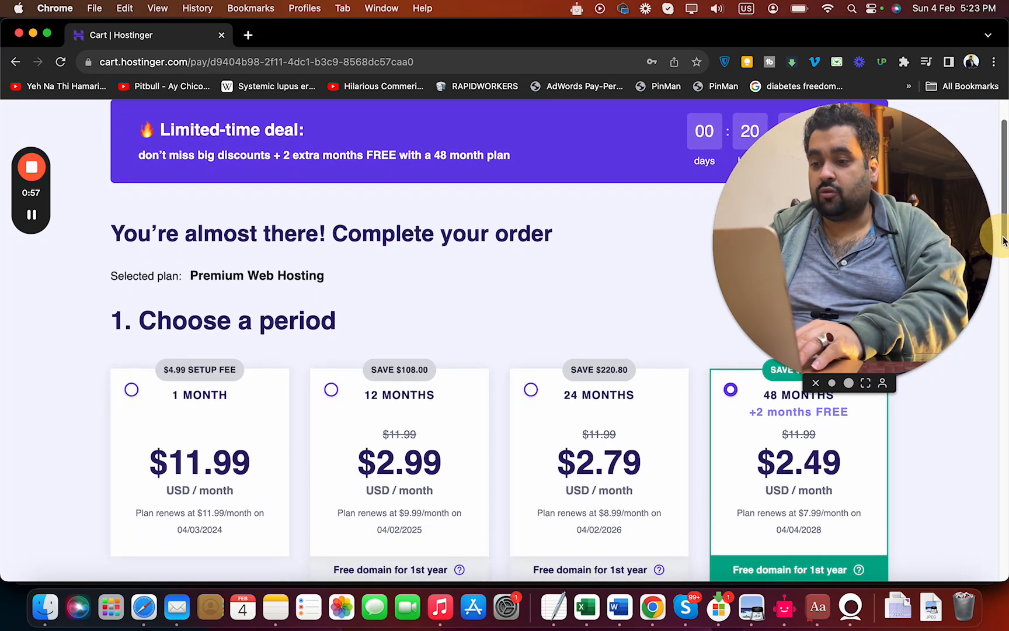
pyautogui.scroll(-3)
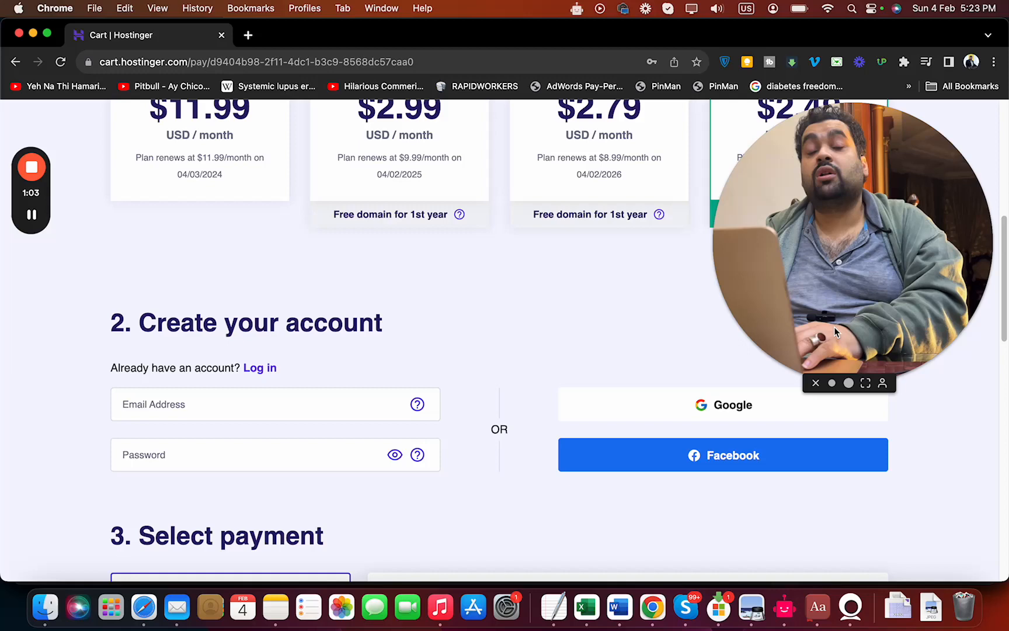
# - Scroll past the payment options to the $119.52 total and coupon code link
pyautogui.scroll(-3)
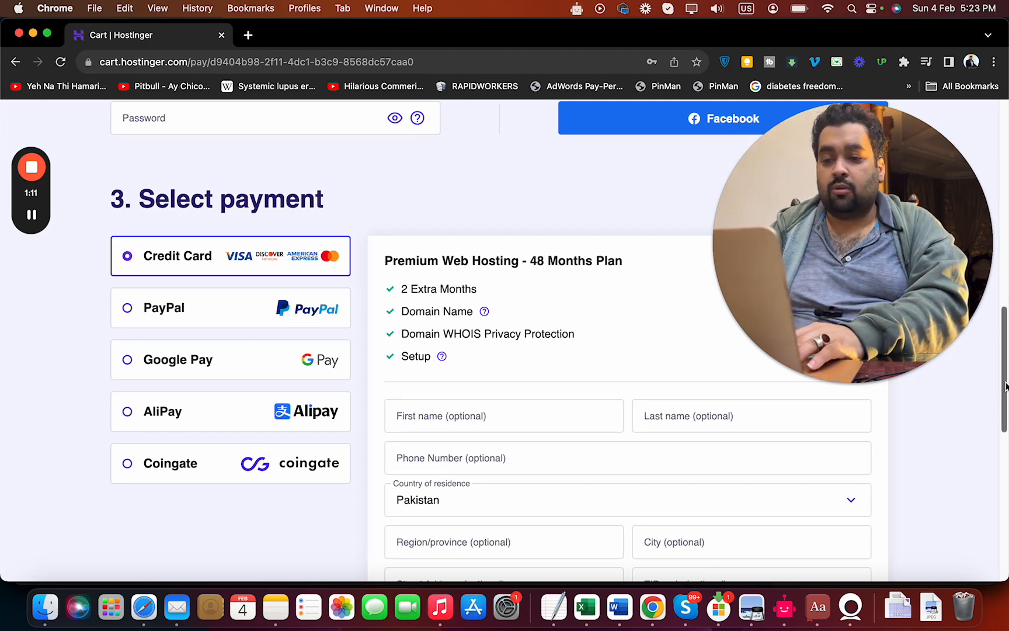
pyautogui.scroll(-3)
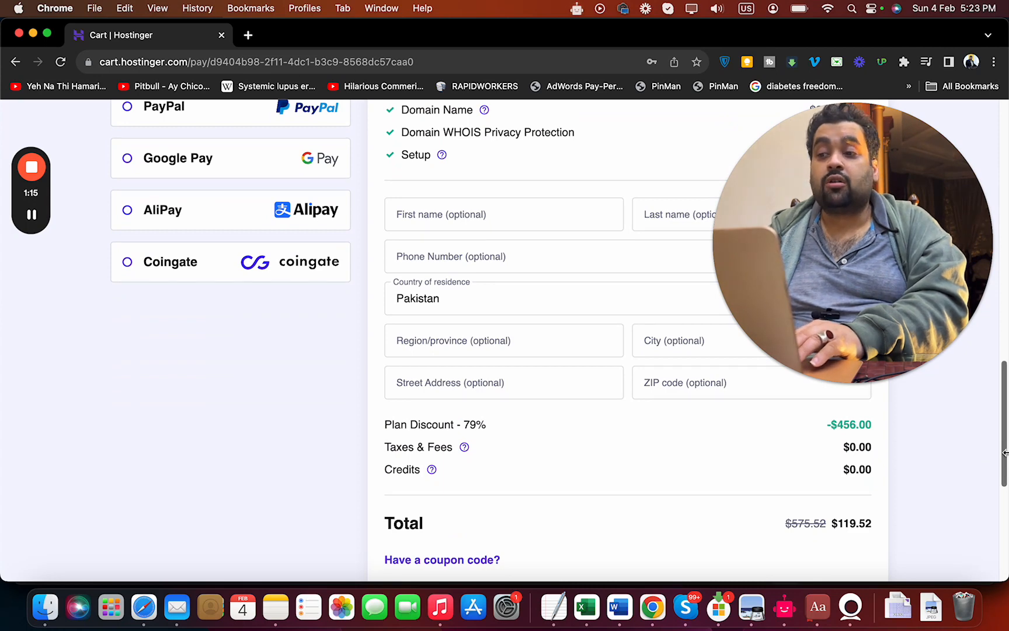
pyautogui.scroll(-3)
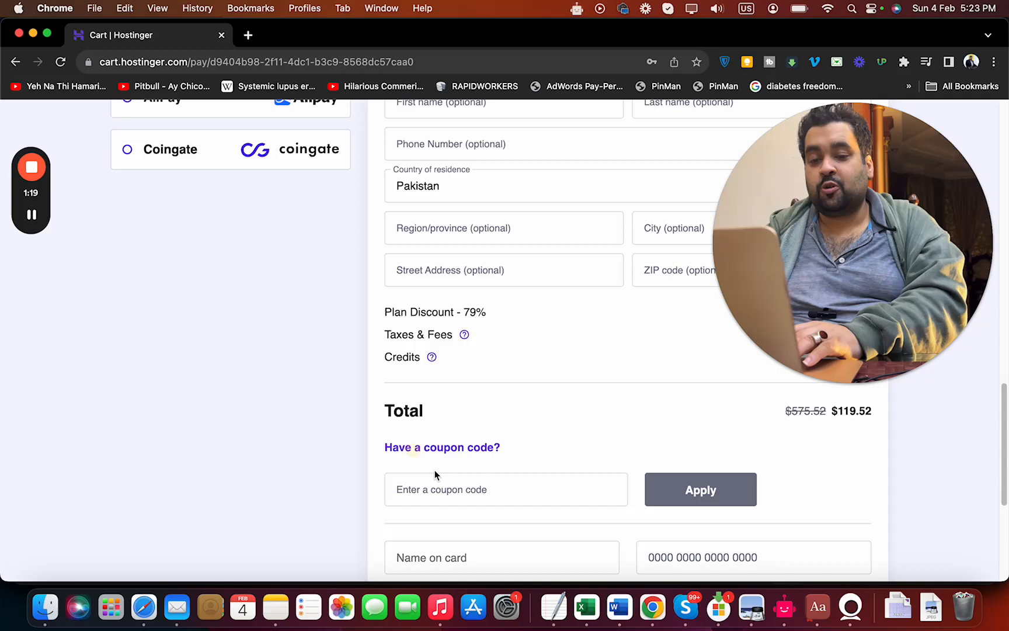
pyautogui.write('ALIRAZAMAR')
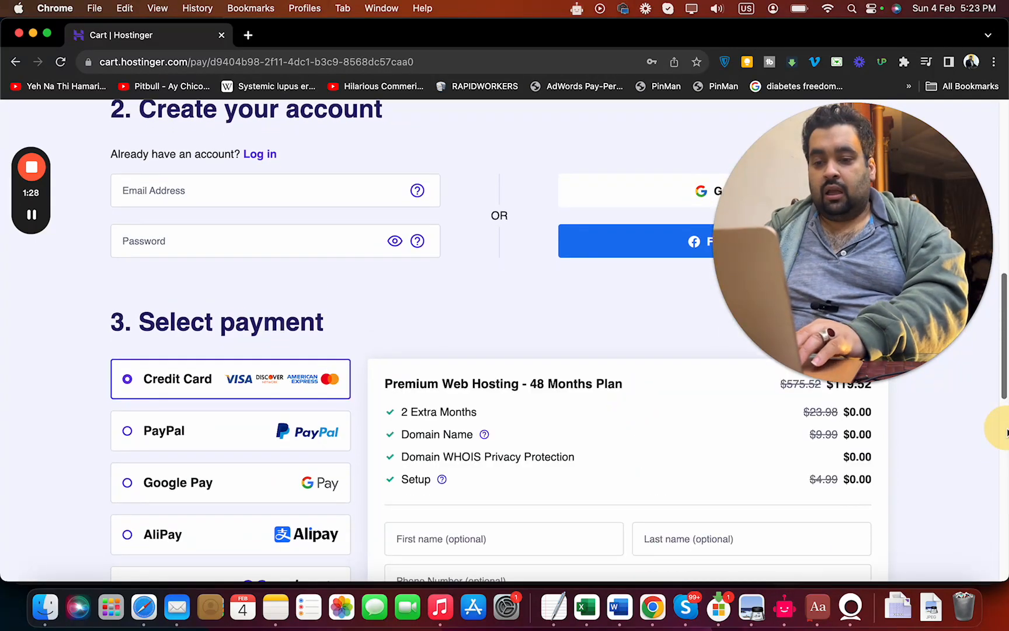
pyautogui.scroll(-3)
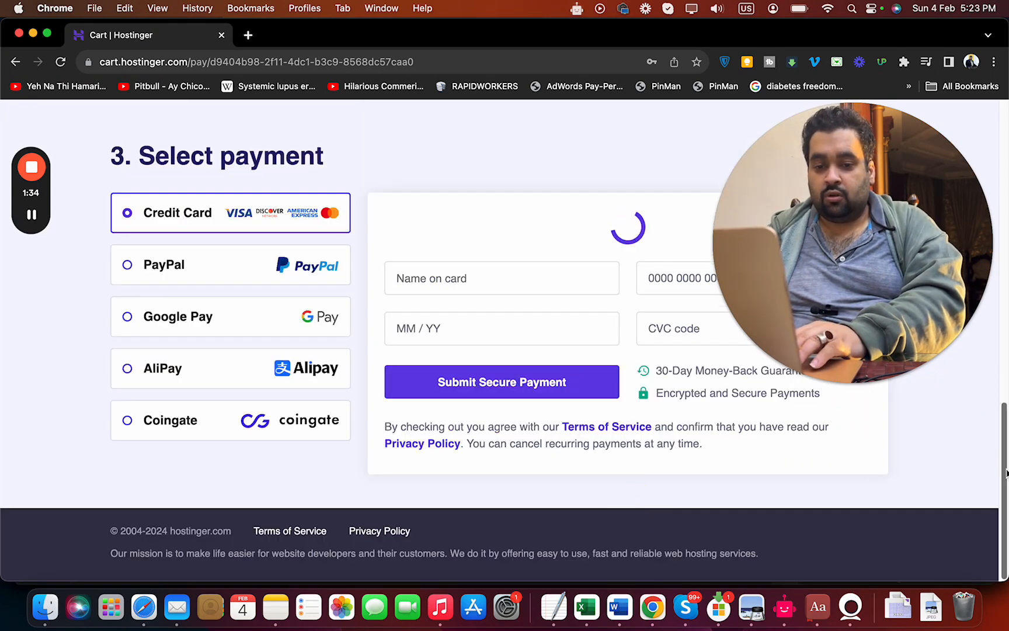
pyautogui.scroll(-3)
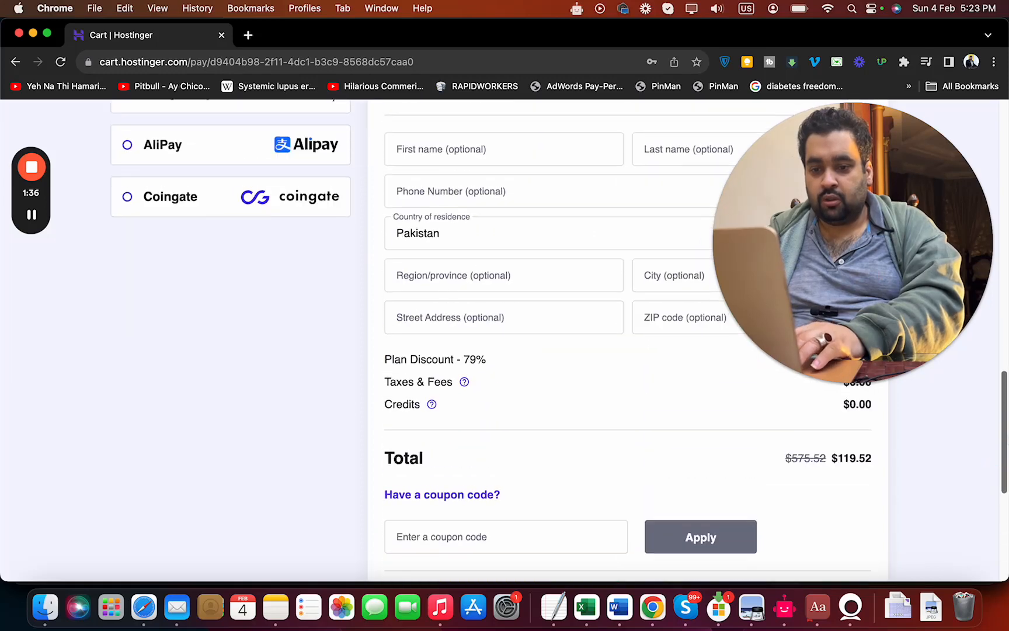
pyautogui.scroll(-3)
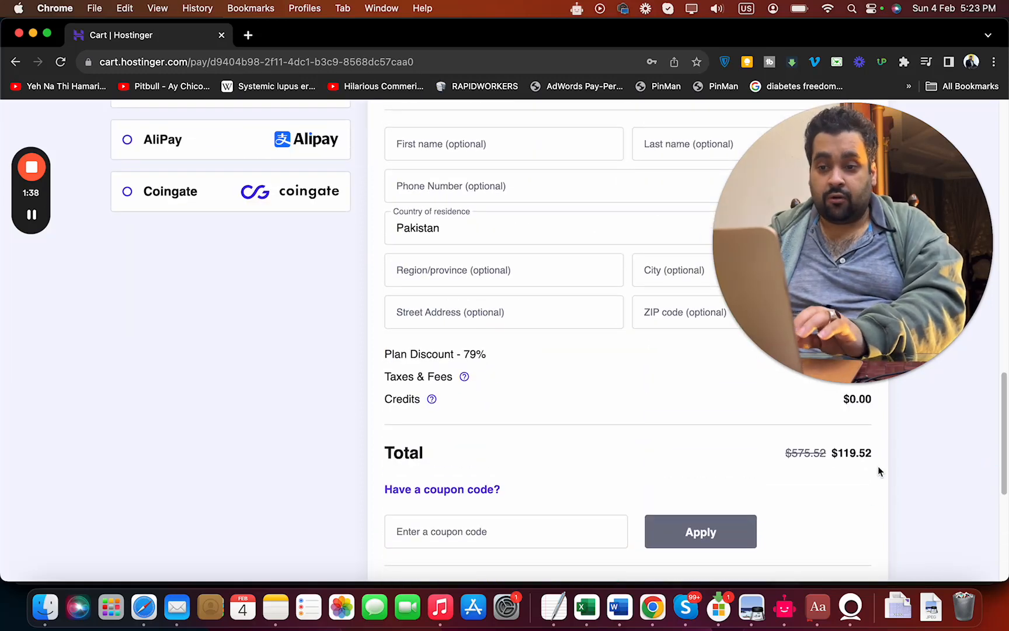
# - Enter coupon code HI10 to lower the total to $107.57
pyautogui.click(506, 531)
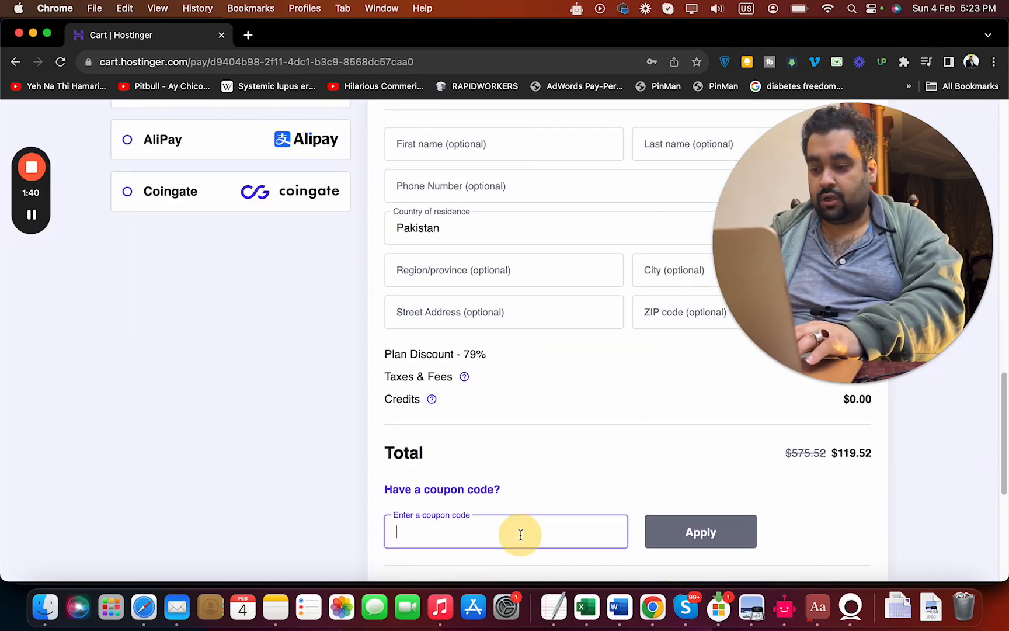
pyautogui.write('HI10')
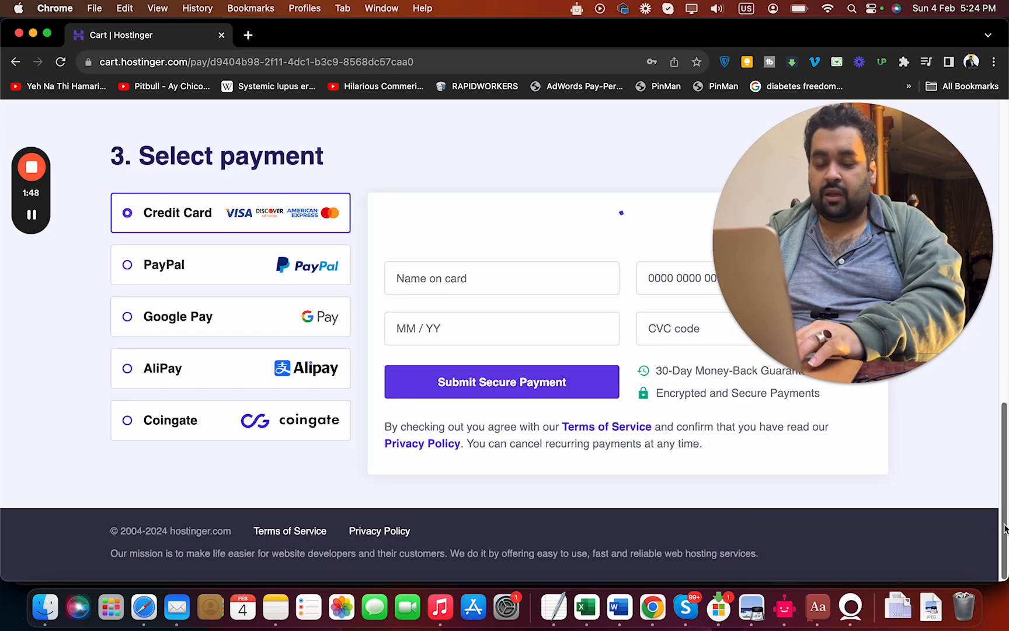
pyautogui.scroll(-3)
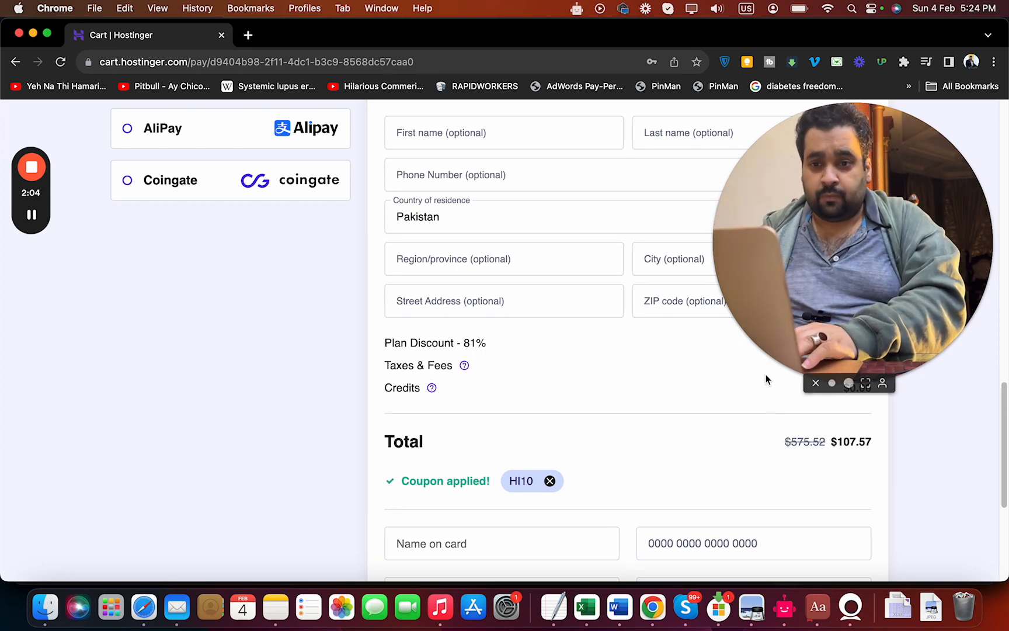
pyautogui.moveTo(566, 329)
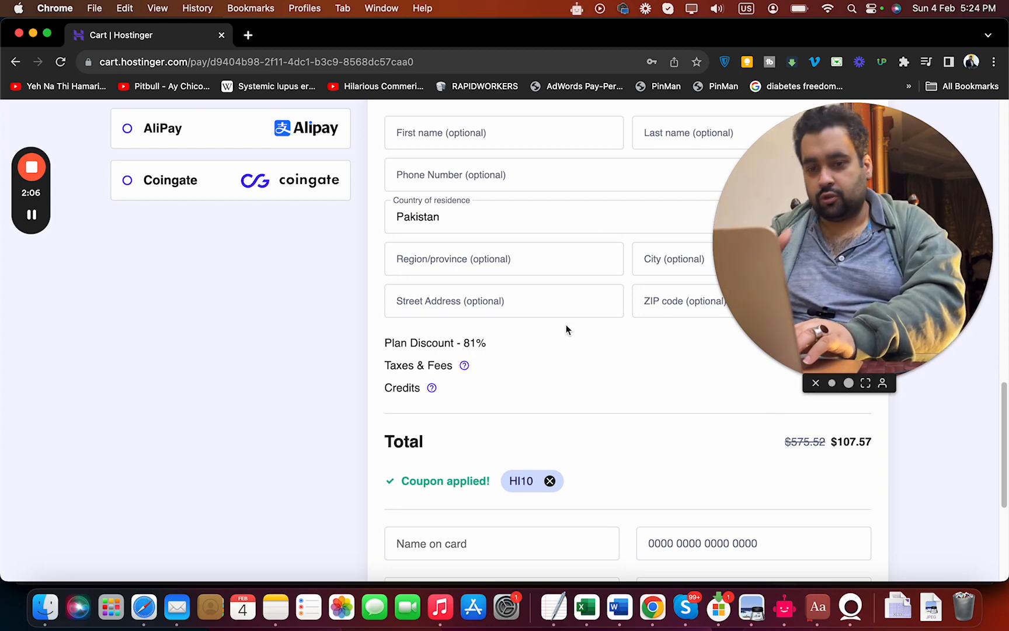